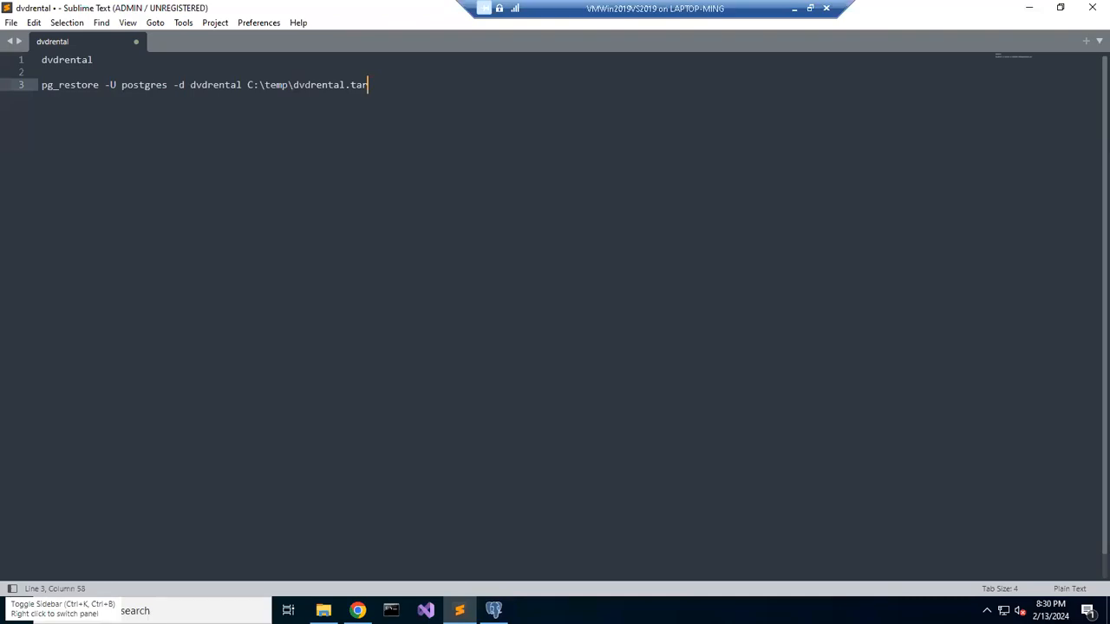
{"action": "mouse_move", "coordinate": [328, 261]}
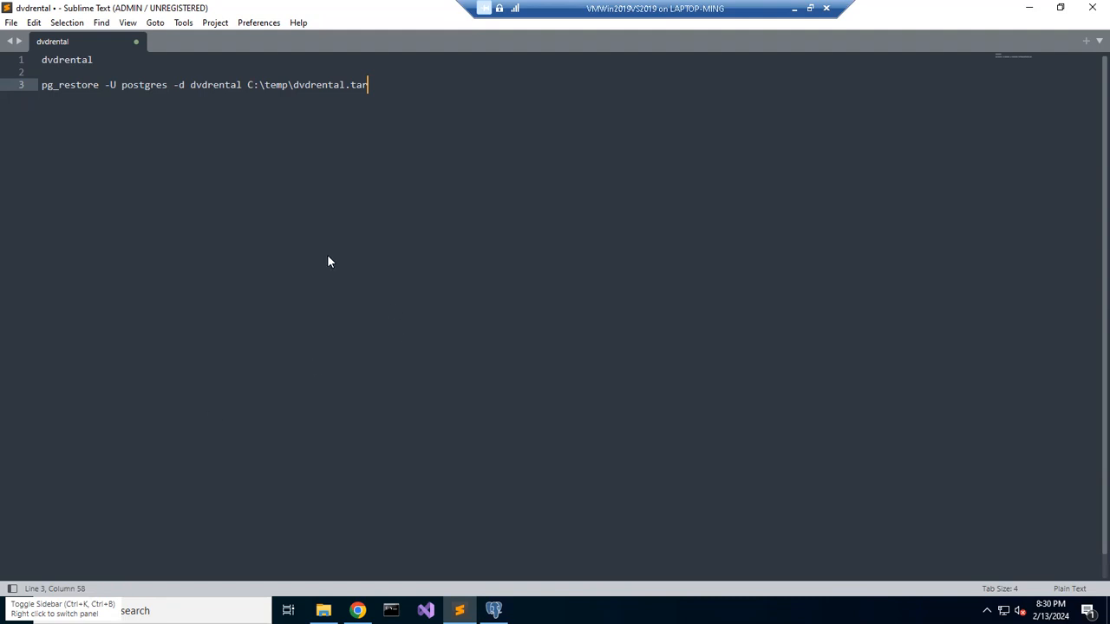
{"action": "mouse_move", "coordinate": [131, 58]}
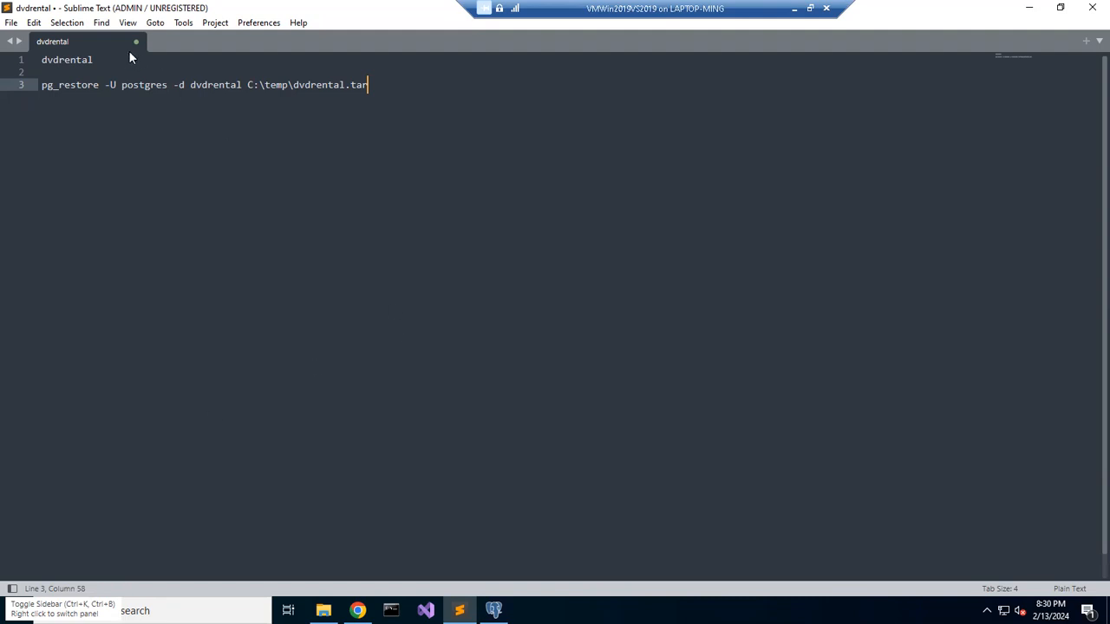
{"action": "mouse_move", "coordinate": [105, 60]}
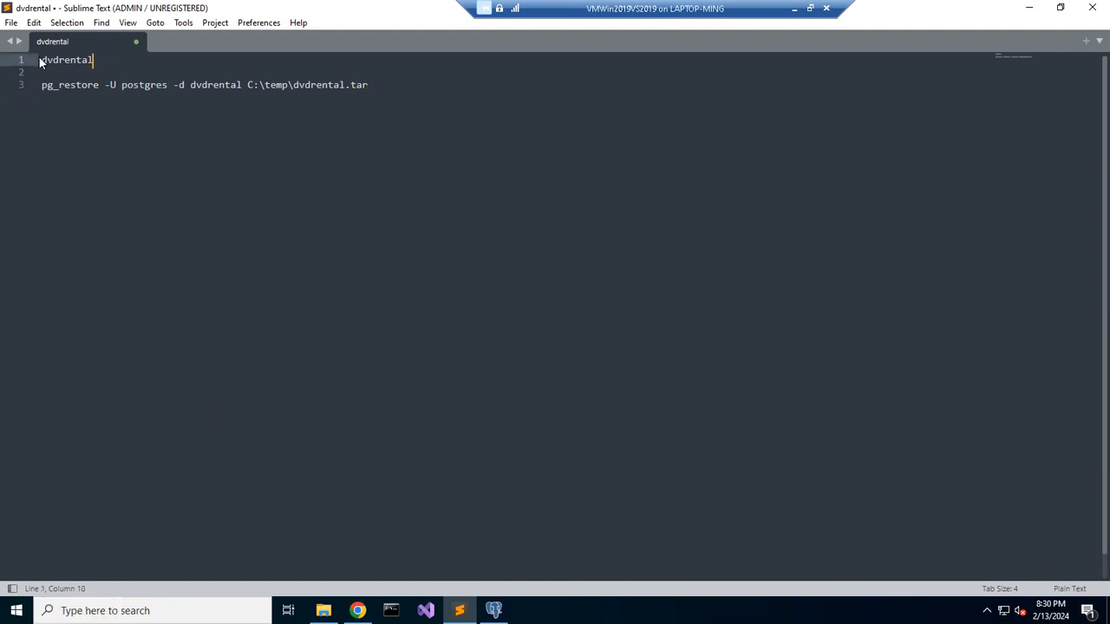
Copy the database name 'dvdrental' from line 1 of the Sublime Text notes
{"action": "double_click", "coordinate": [66, 58]}
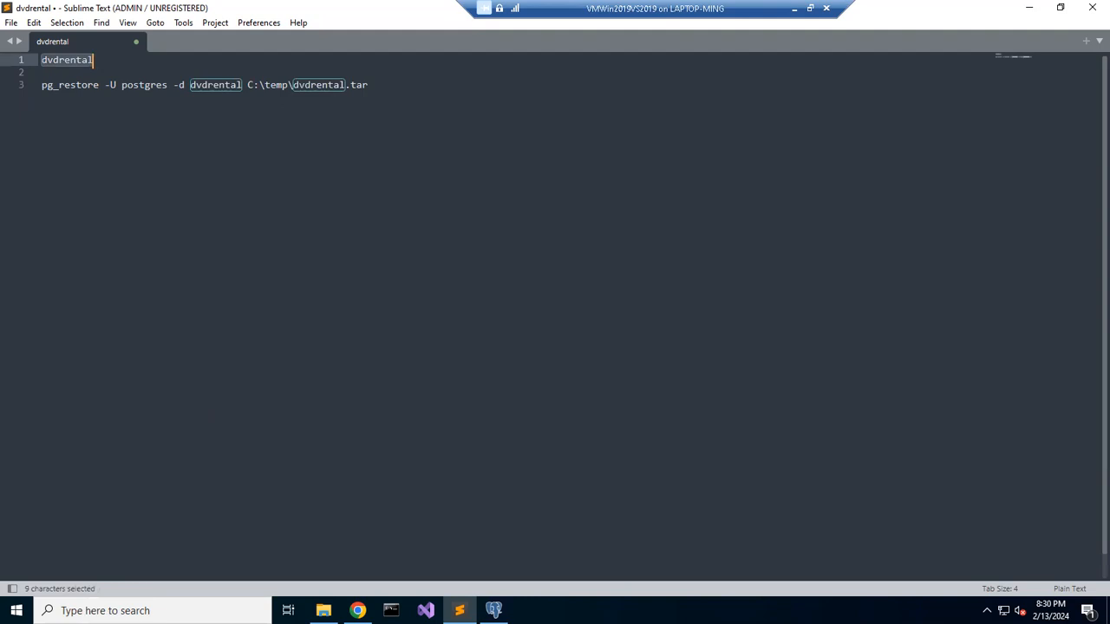
{"action": "key", "text": "ctrl+c"}
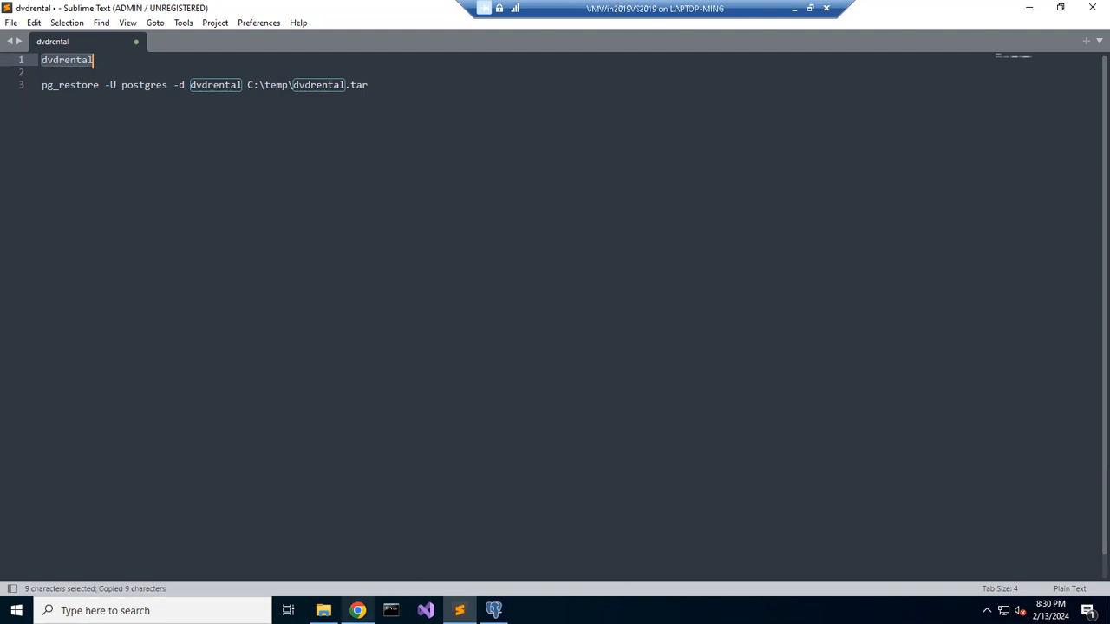
{"action": "left_click", "coordinate": [357, 611]}
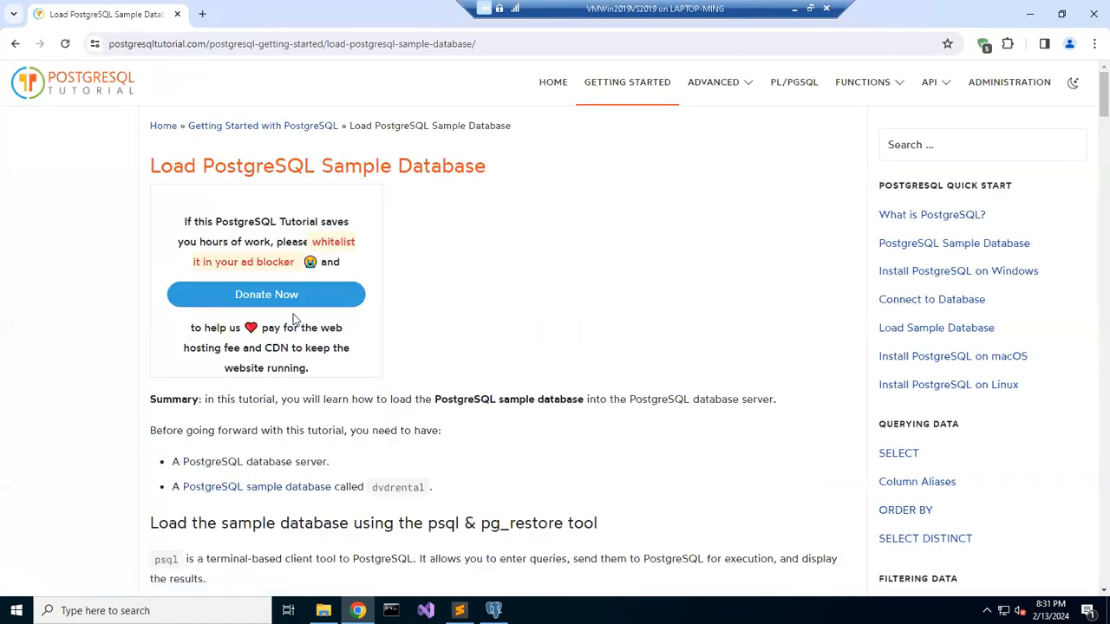
Scroll the tutorial down to the pg_restore command and bin-folder Path advice
{"action": "scroll", "scroll_direction": "down", "scroll_amount": 3}
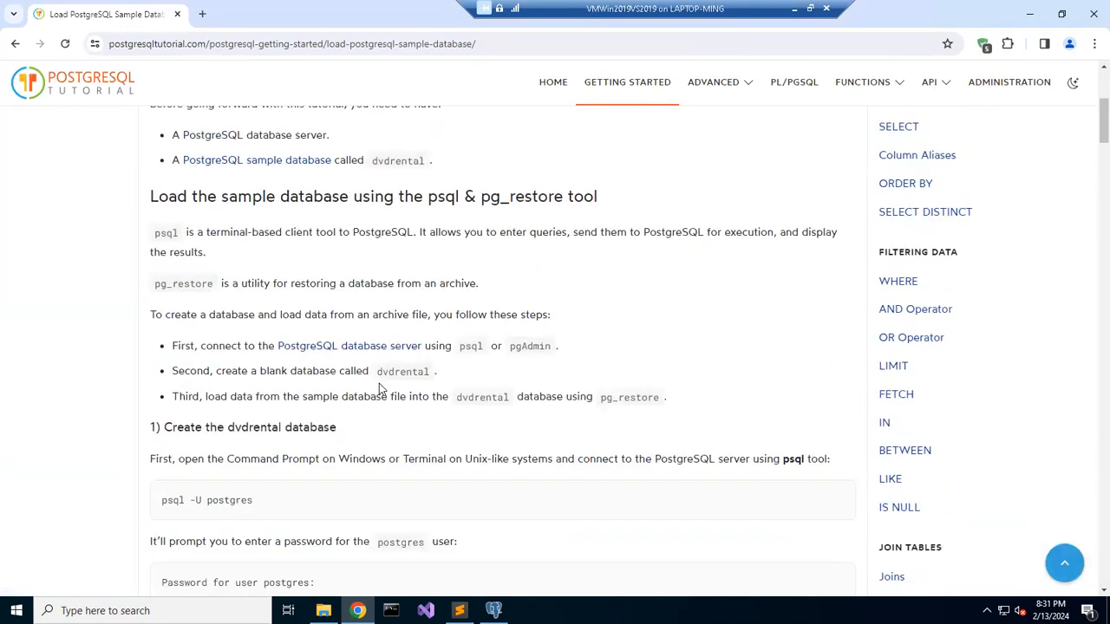
{"action": "scroll", "scroll_direction": "down", "scroll_amount": 3}
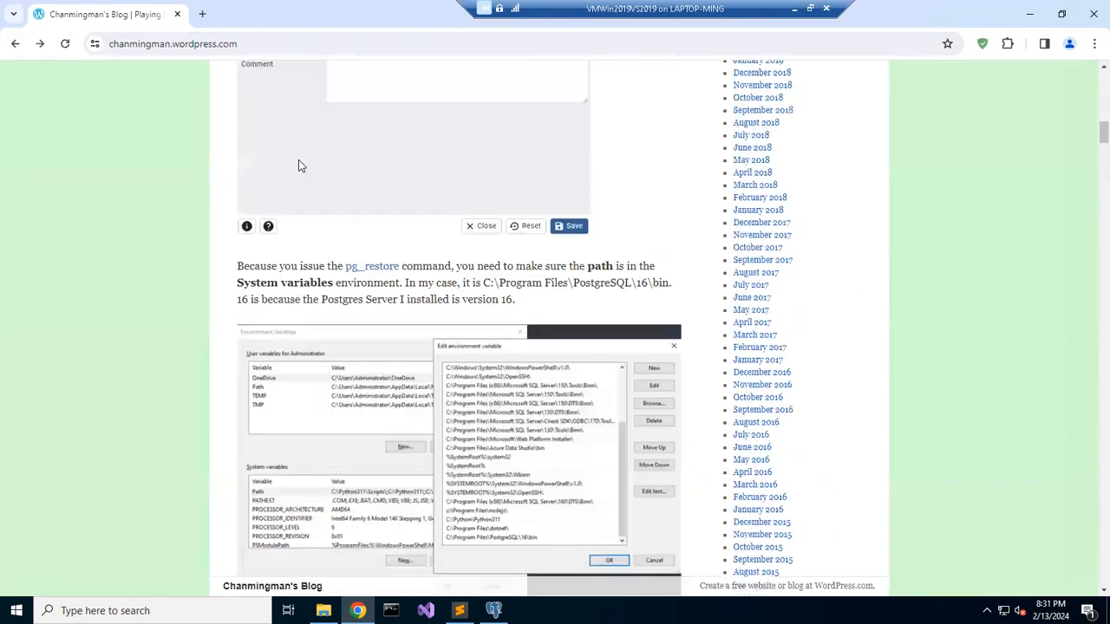
{"action": "scroll", "scroll_direction": "down", "scroll_amount": 3}
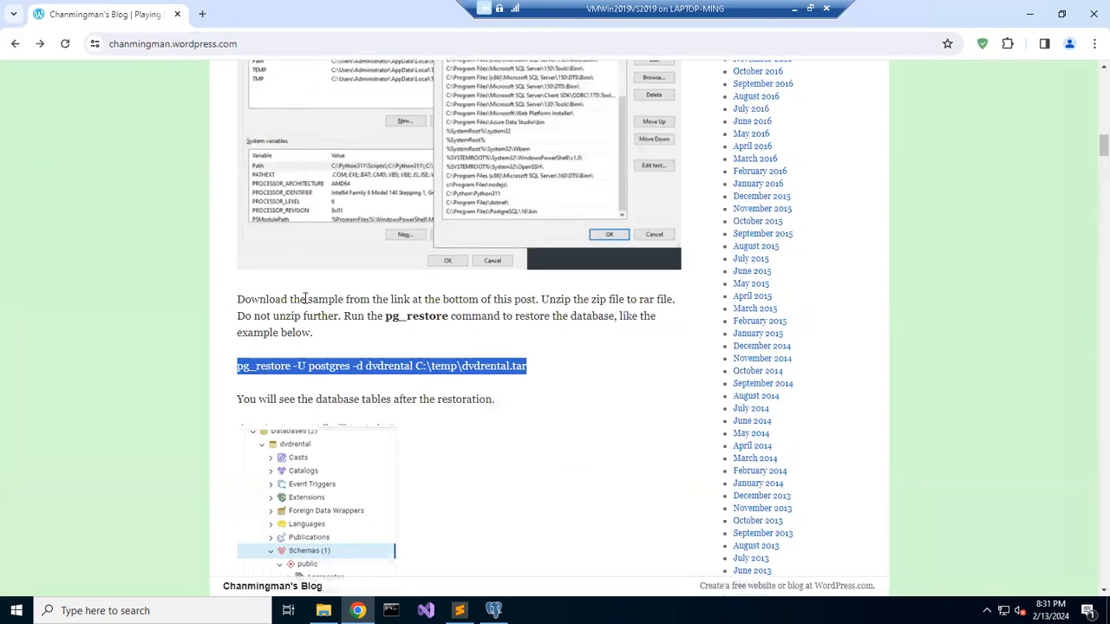
{"action": "scroll", "scroll_direction": "down", "scroll_amount": 3}
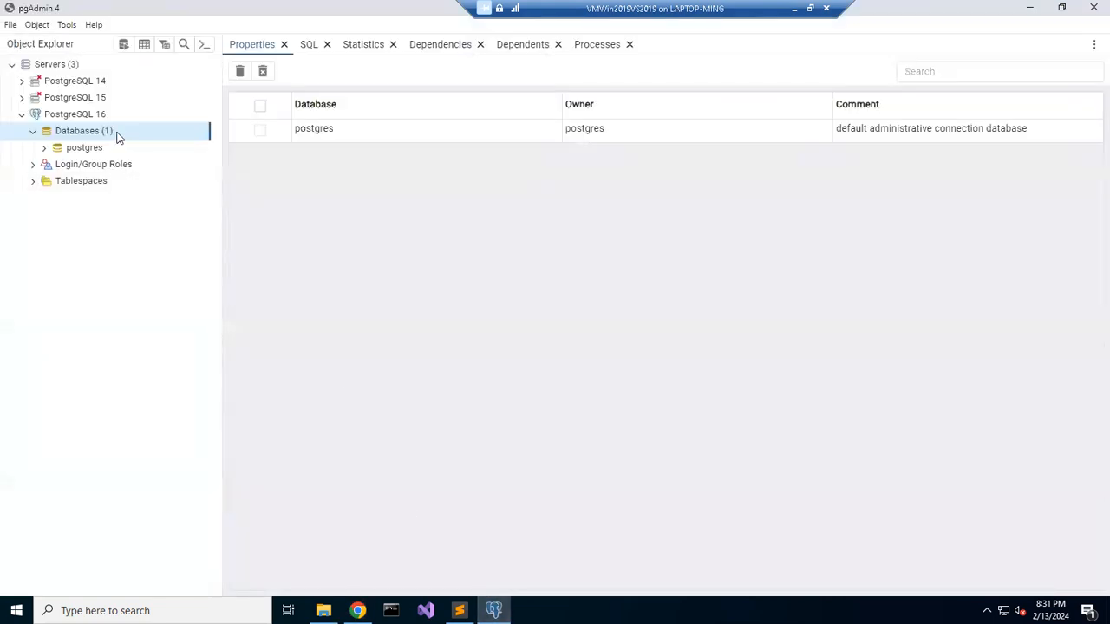
Create a database named 'dvdrental' under PostgreSQL 16 using the pasted name, and save
{"action": "right_click", "coordinate": [84, 130]}
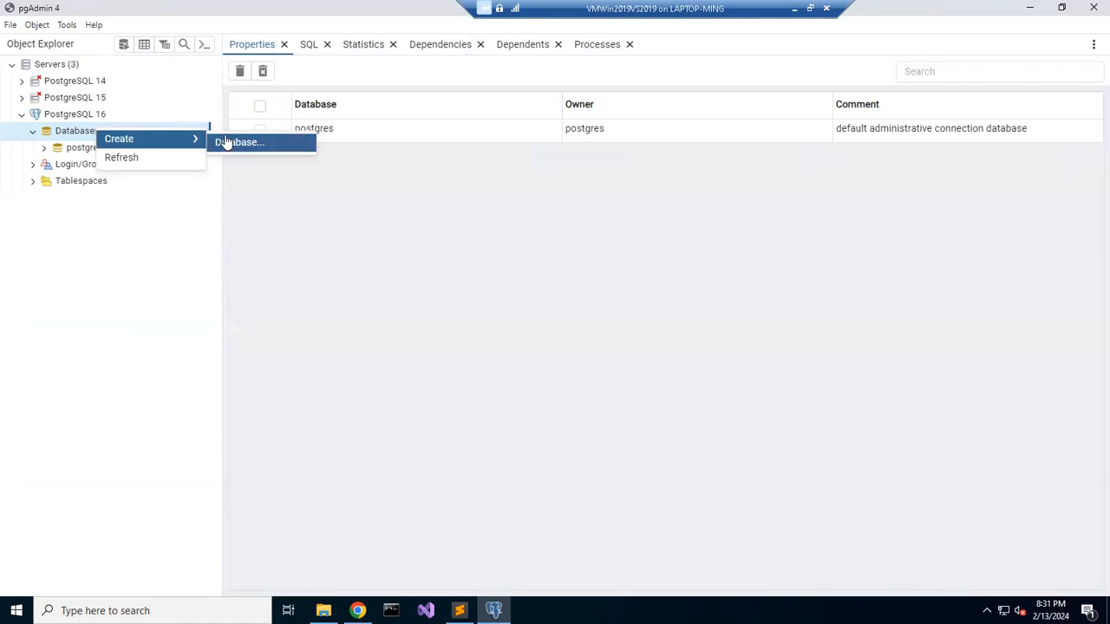
{"action": "left_click", "coordinate": [240, 141]}
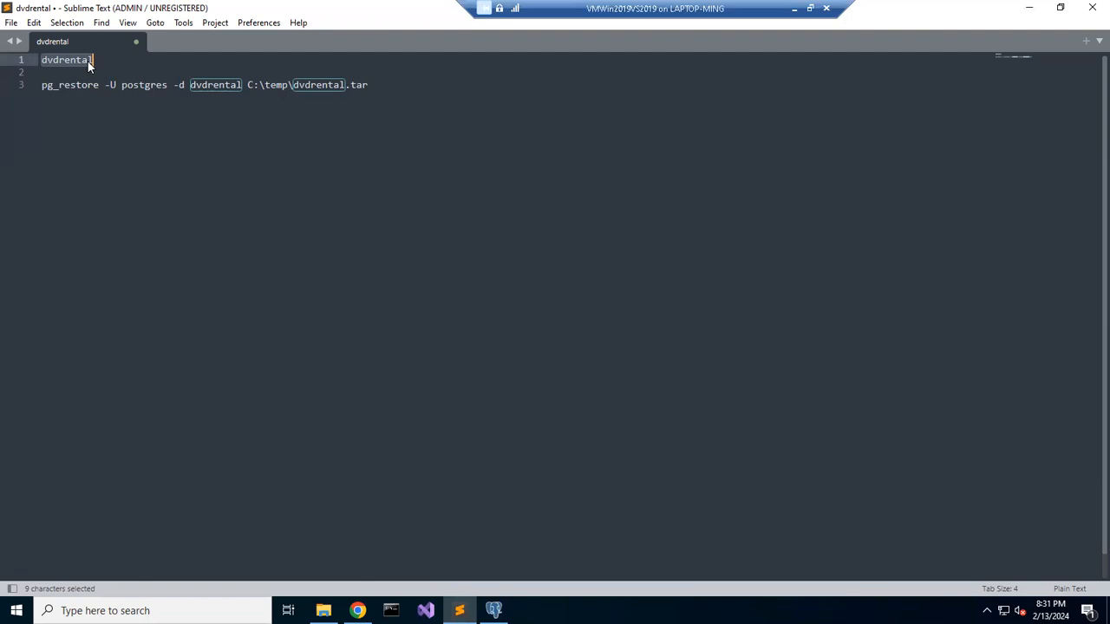
{"action": "right_click", "coordinate": [87, 59]}
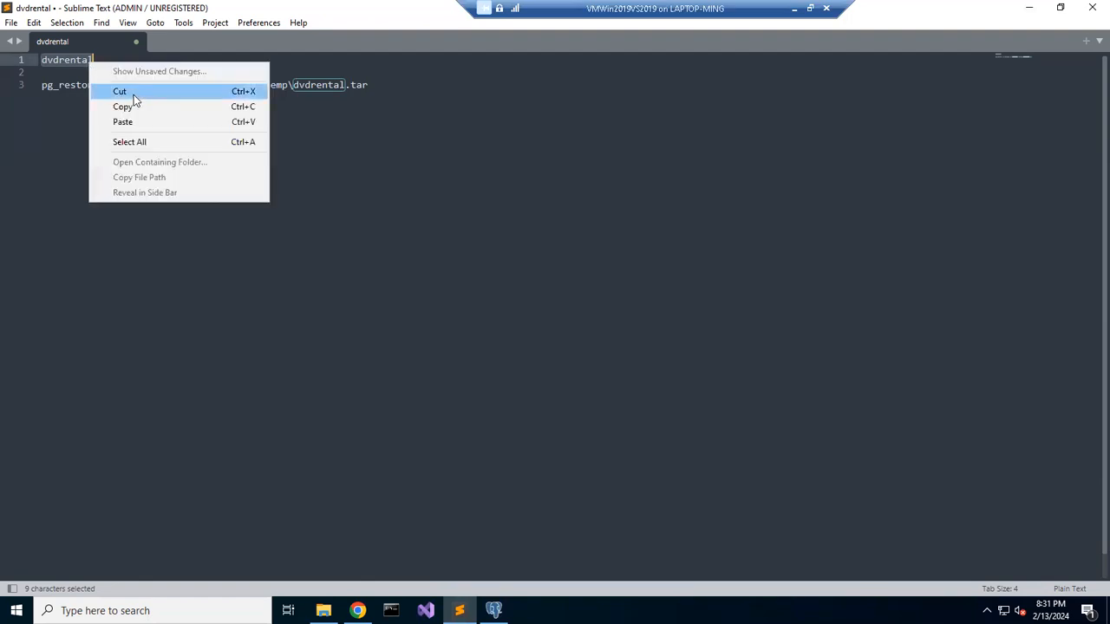
{"action": "left_click", "coordinate": [123, 106]}
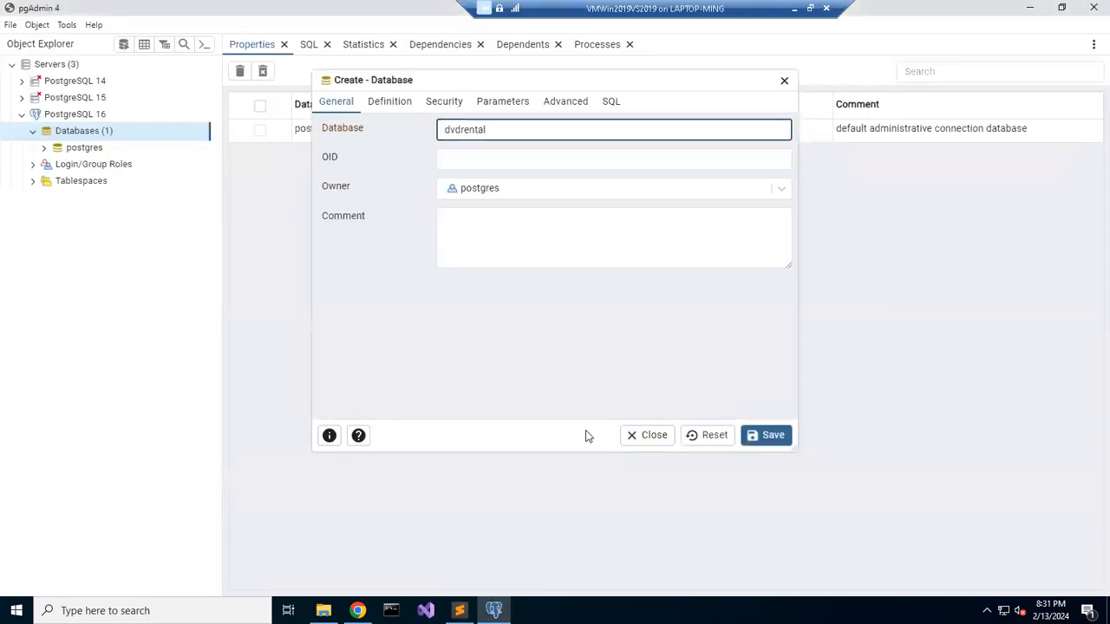
{"action": "left_click", "coordinate": [766, 435]}
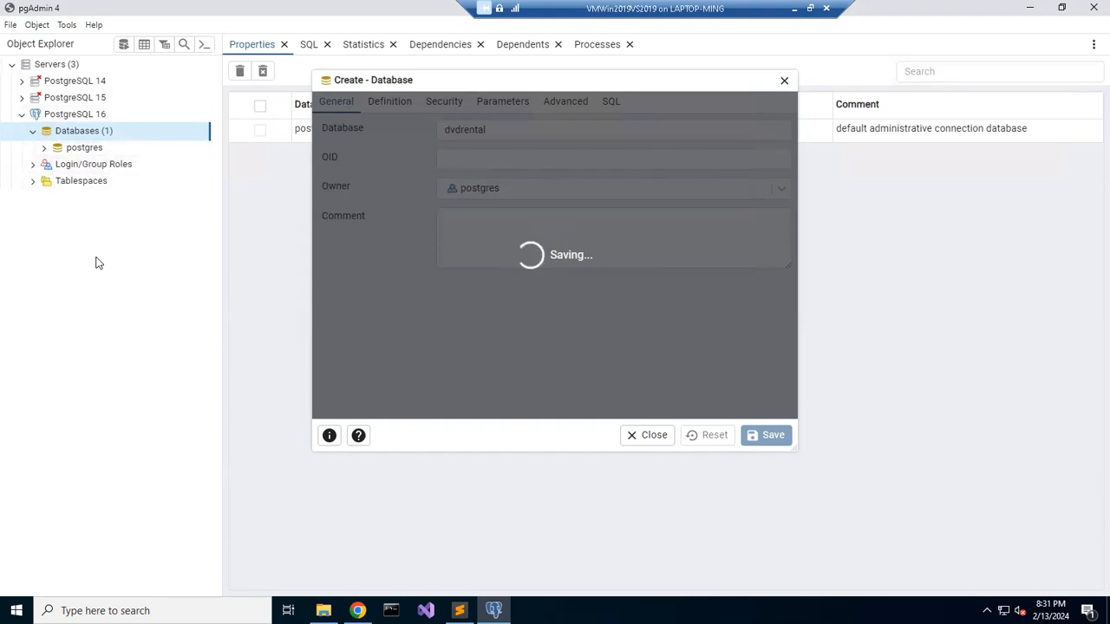
{"action": "left_click", "coordinate": [766, 434]}
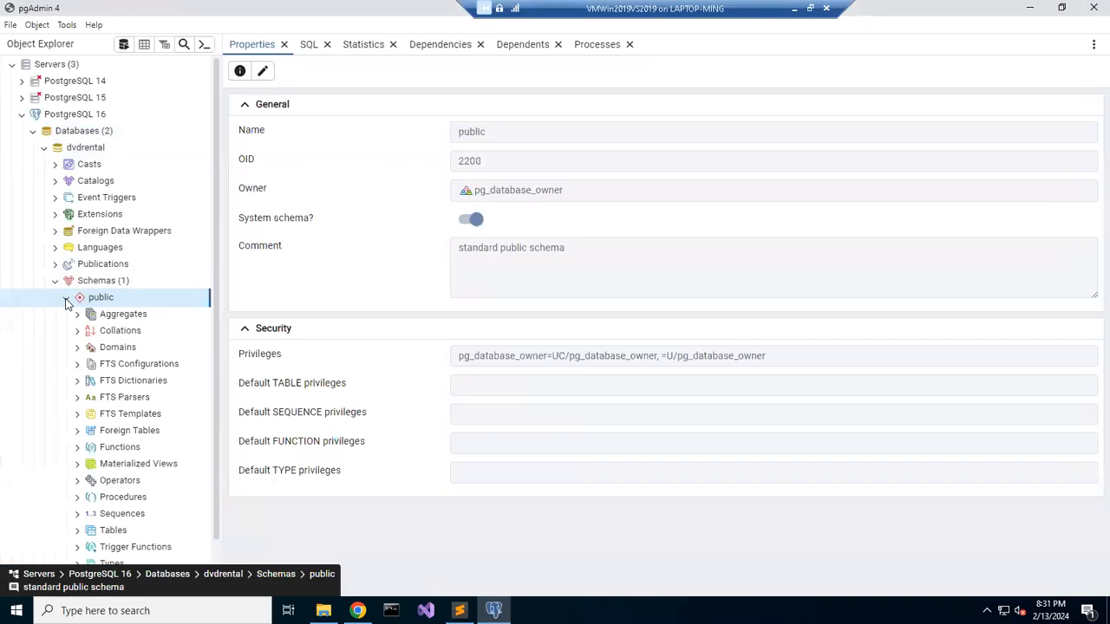
Expand dvdrental's public schema Tables group in the Object Explorer
{"action": "scroll", "scroll_direction": "down", "scroll_amount": 3}
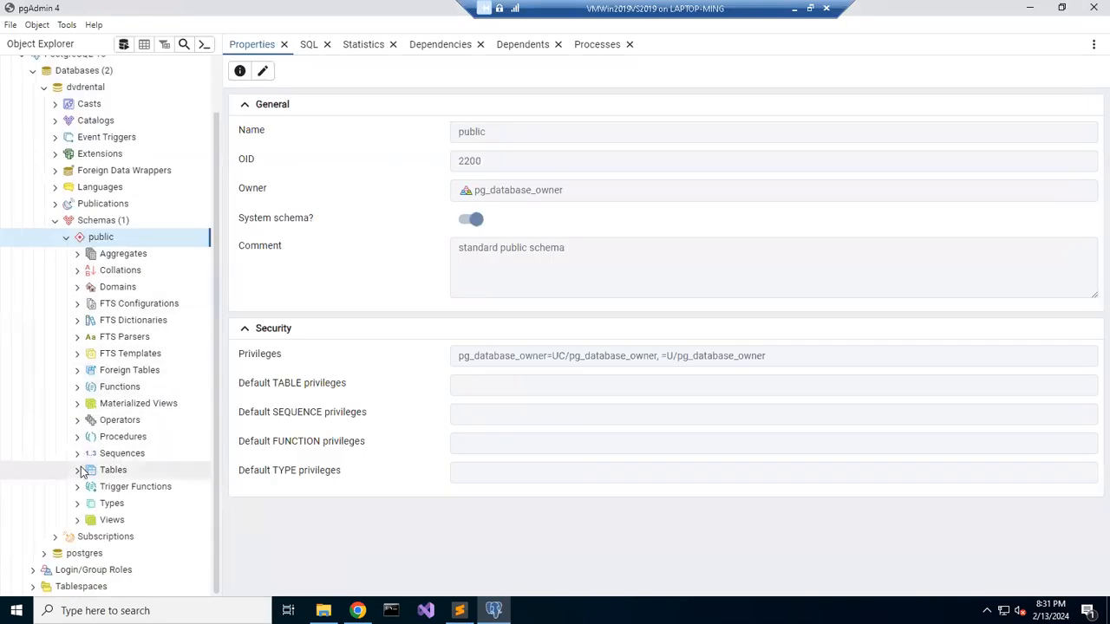
{"action": "left_click", "coordinate": [113, 469]}
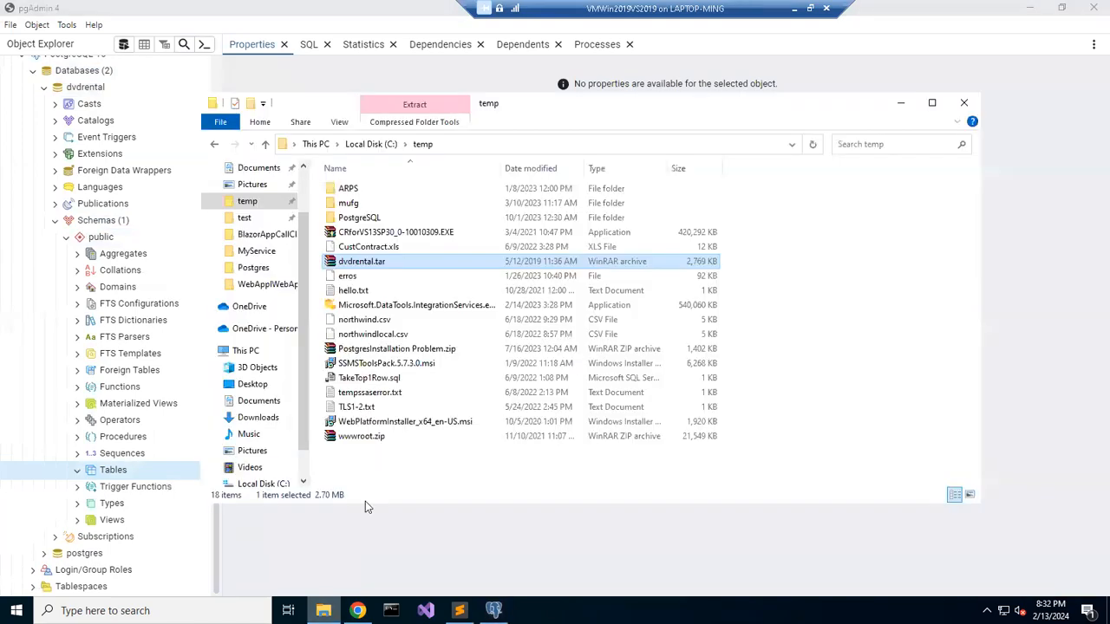
{"action": "mouse_move", "coordinate": [379, 261]}
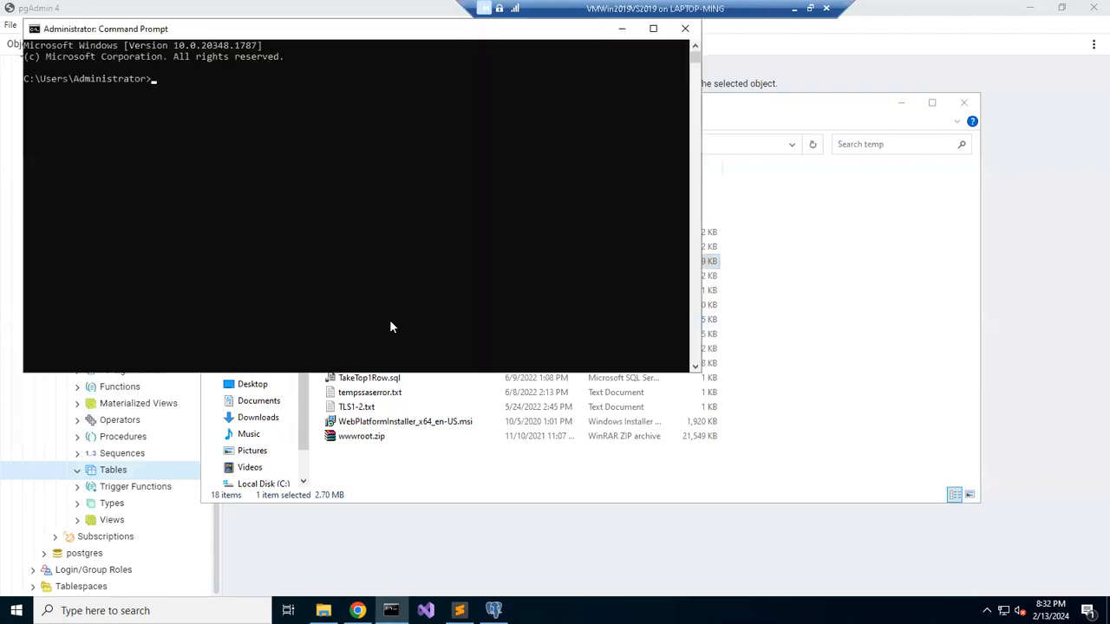
{"action": "mouse_move", "coordinate": [276, 202]}
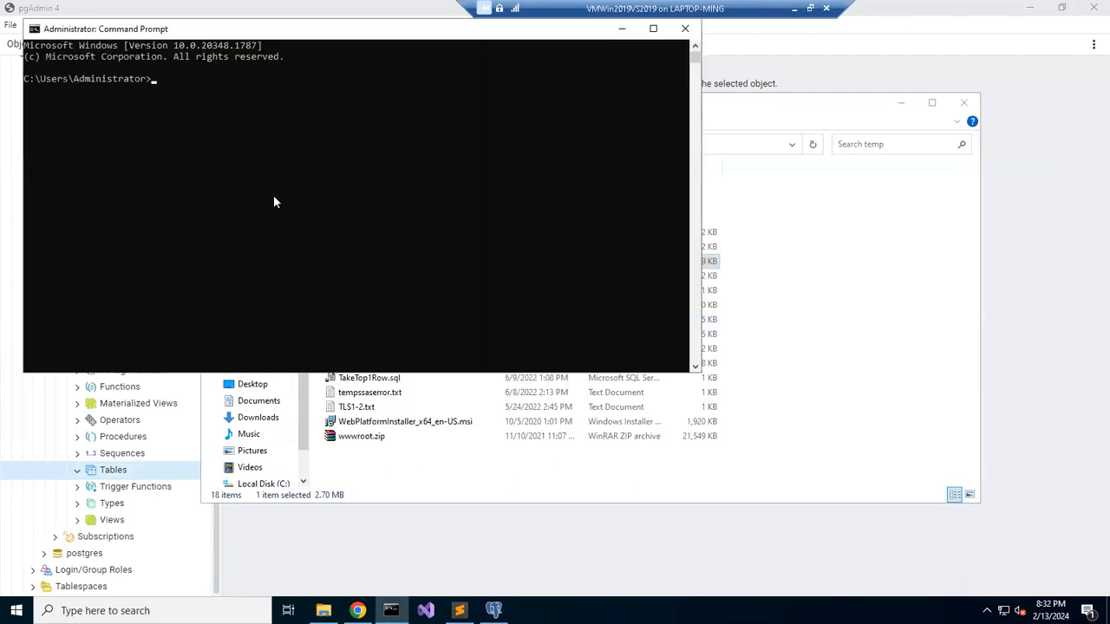
Change the Command Prompt directory to C:\temp with cd\temp
{"action": "type", "text": "cd\\"}
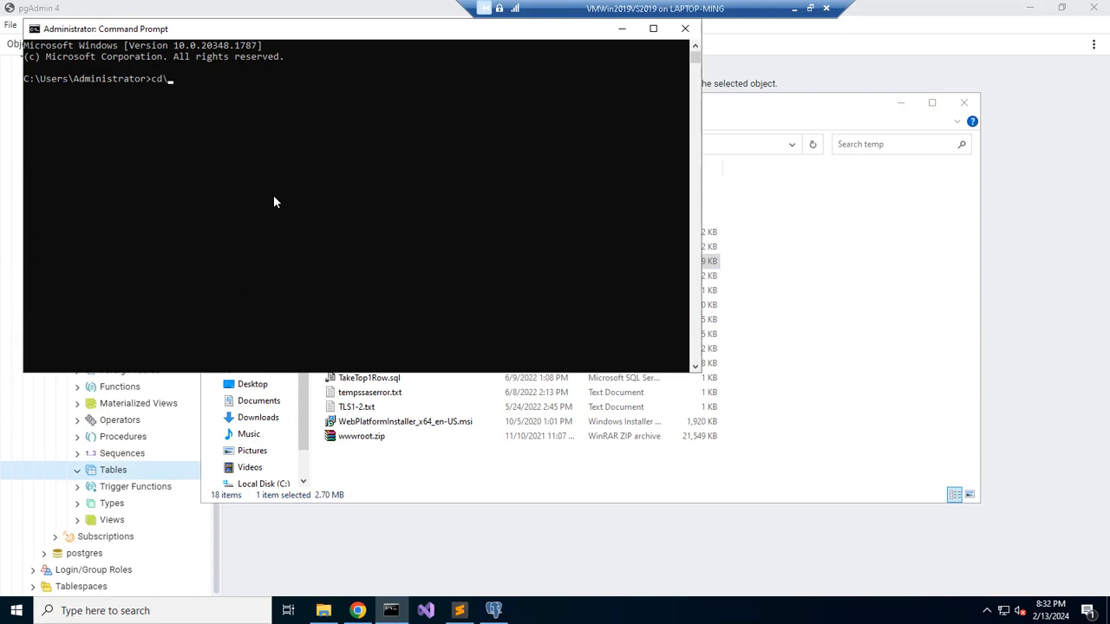
{"action": "type", "text": "temp"}
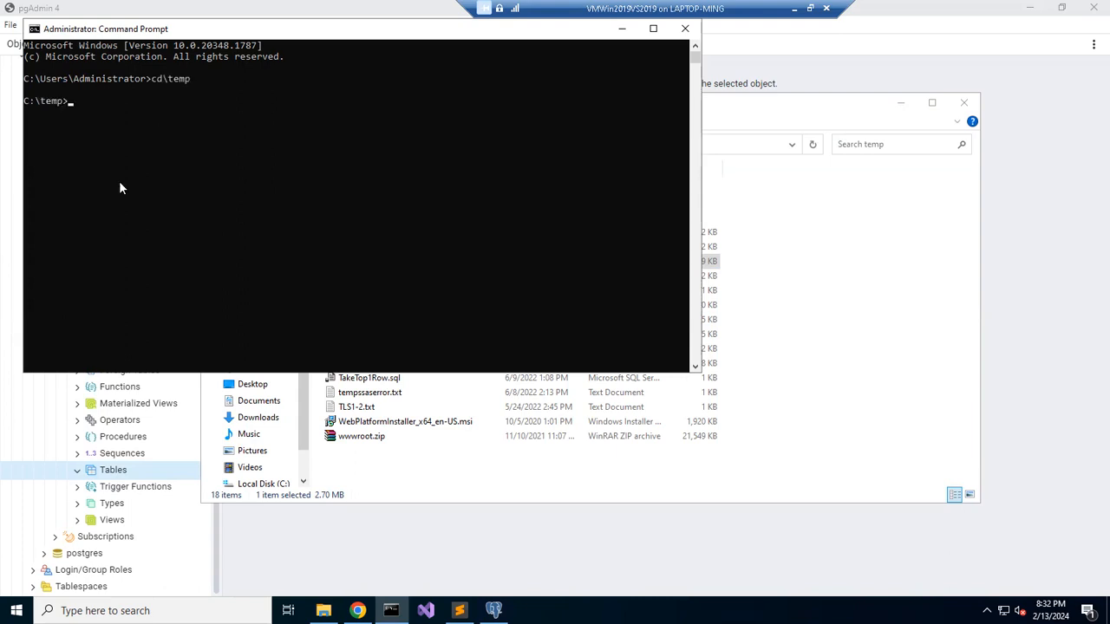
{"action": "left_click", "coordinate": [16, 610]}
{"action": "type", "text": "environ"}
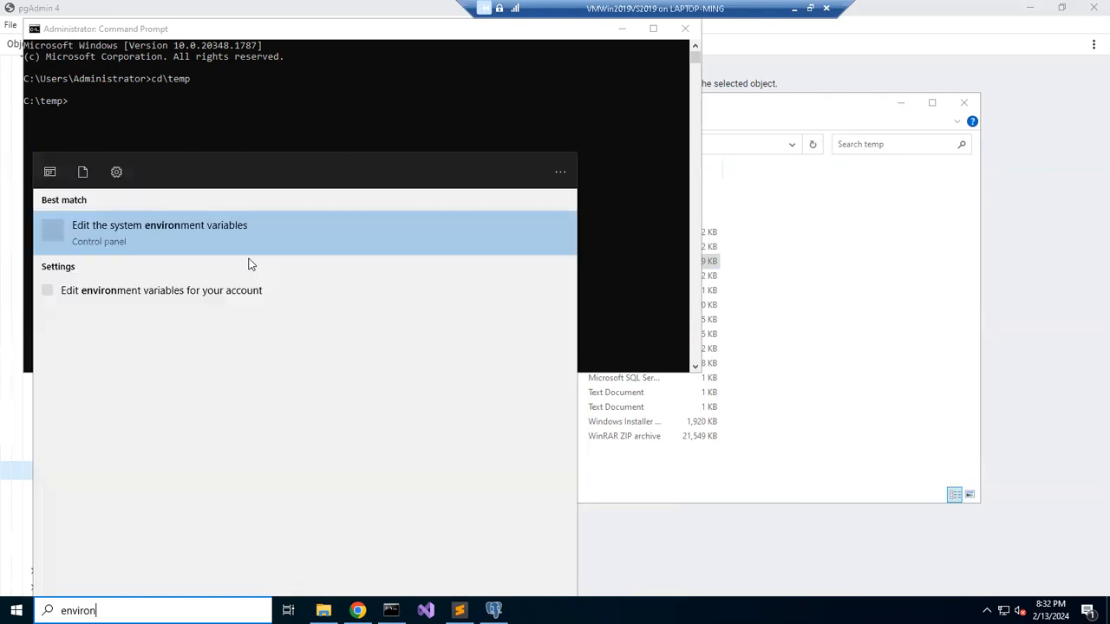
Verify C:\Program Files\PostgreSQL\16\bin is on the system Path, then close the editors
{"action": "left_click", "coordinate": [160, 225]}
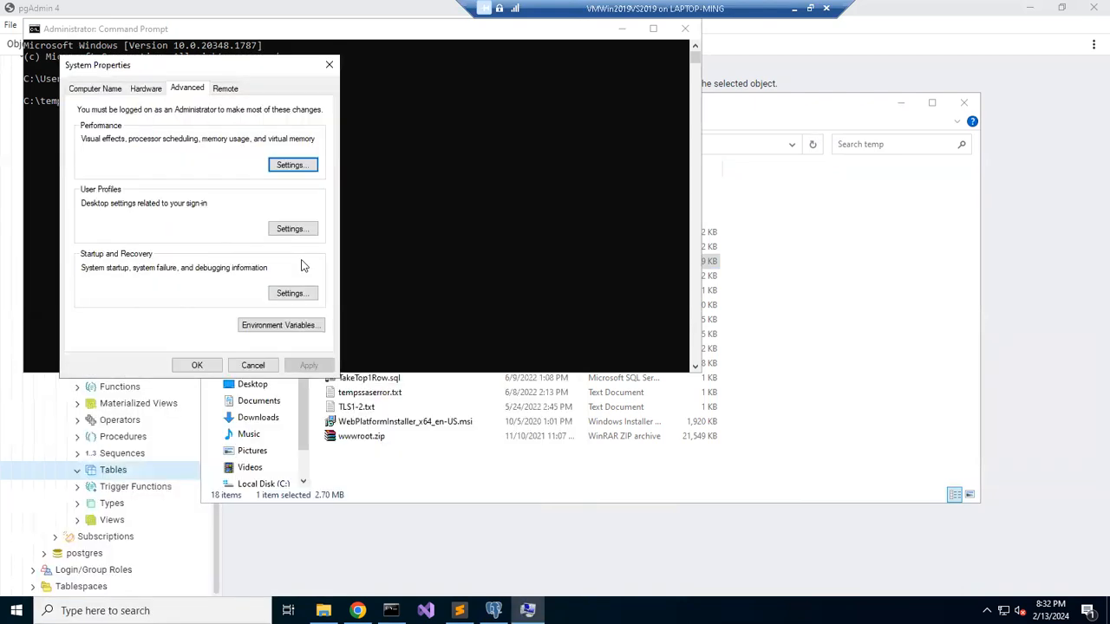
{"action": "left_click", "coordinate": [280, 324]}
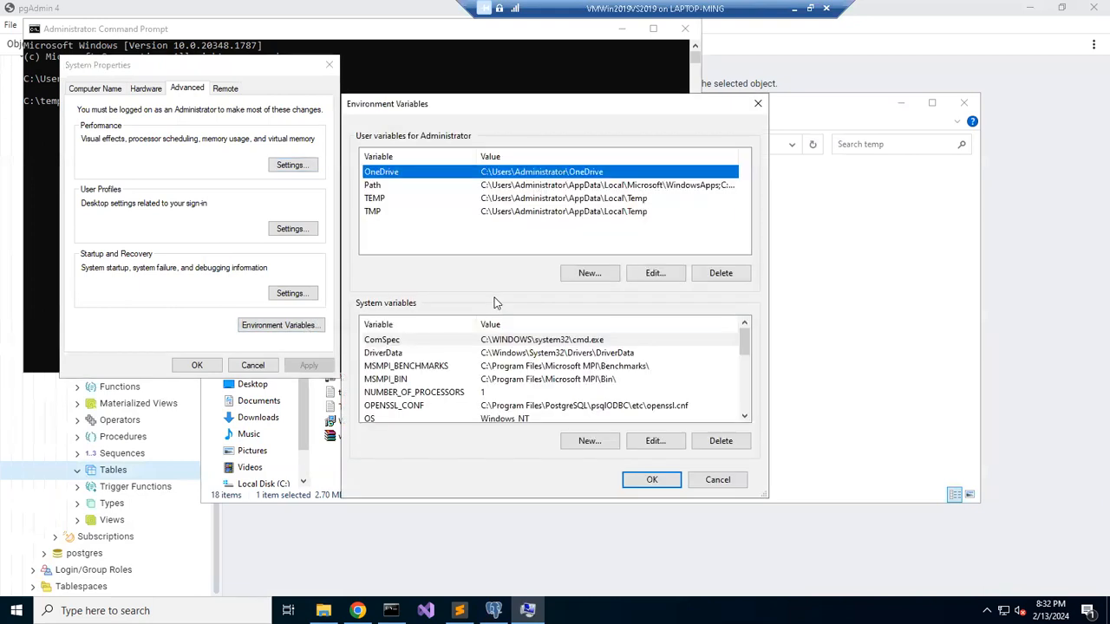
{"action": "scroll", "scroll_direction": "down", "scroll_amount": 3}
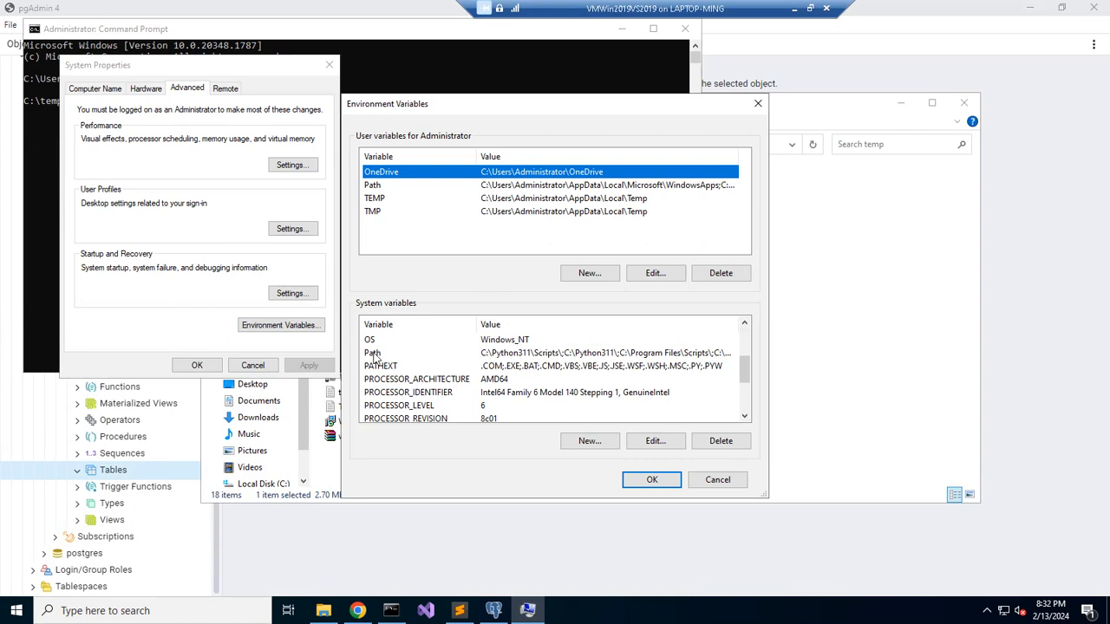
{"action": "mouse_move", "coordinate": [389, 355]}
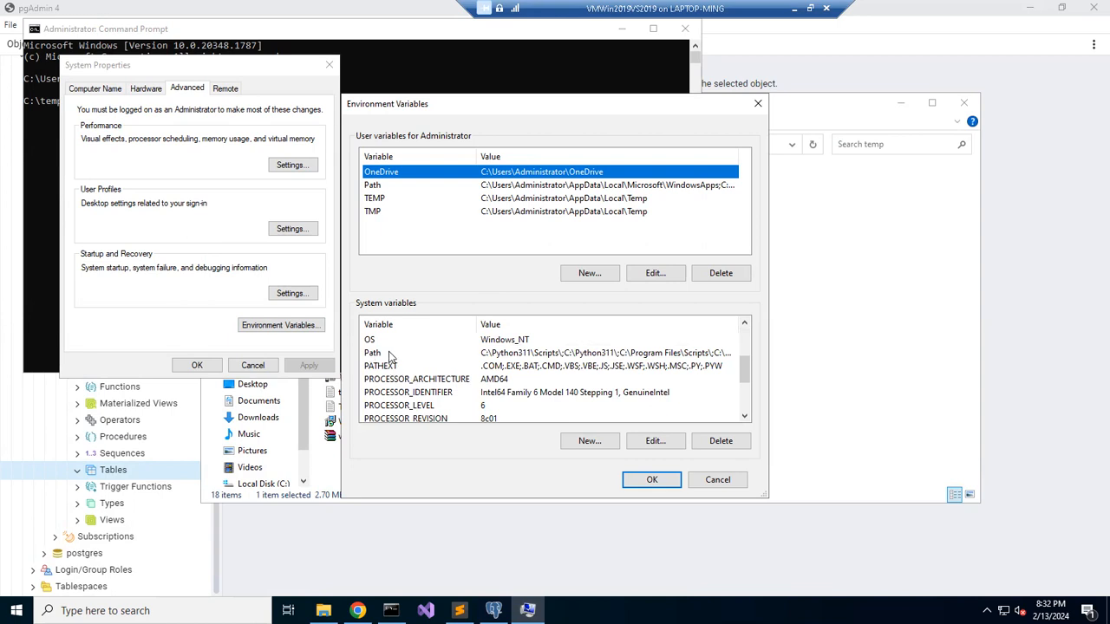
{"action": "left_click", "coordinate": [372, 352]}
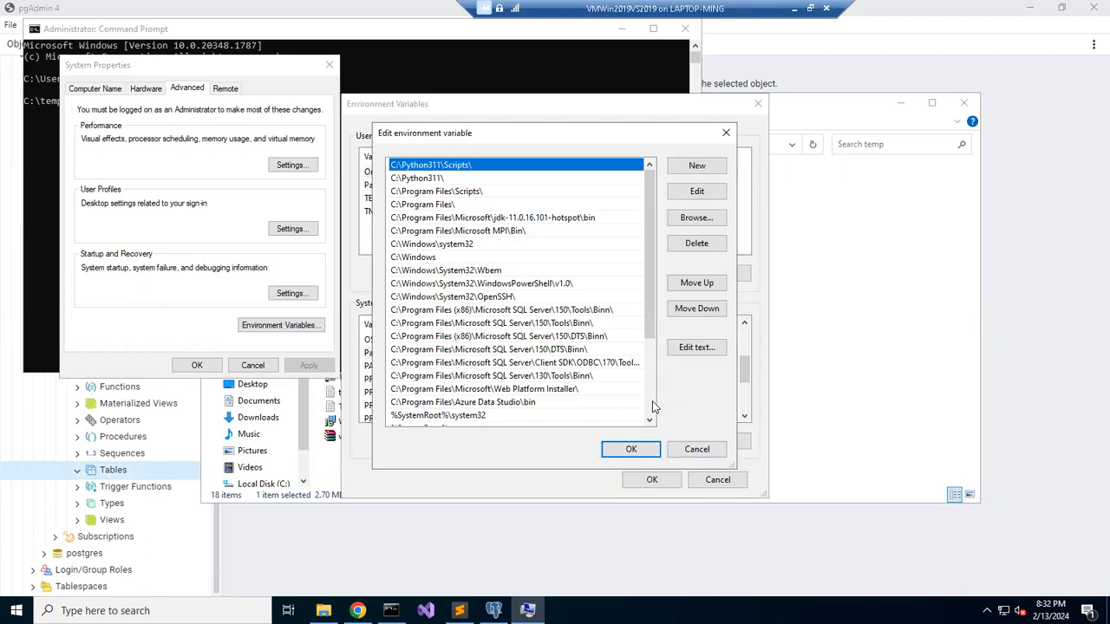
{"action": "scroll", "scroll_direction": "down", "scroll_amount": 3}
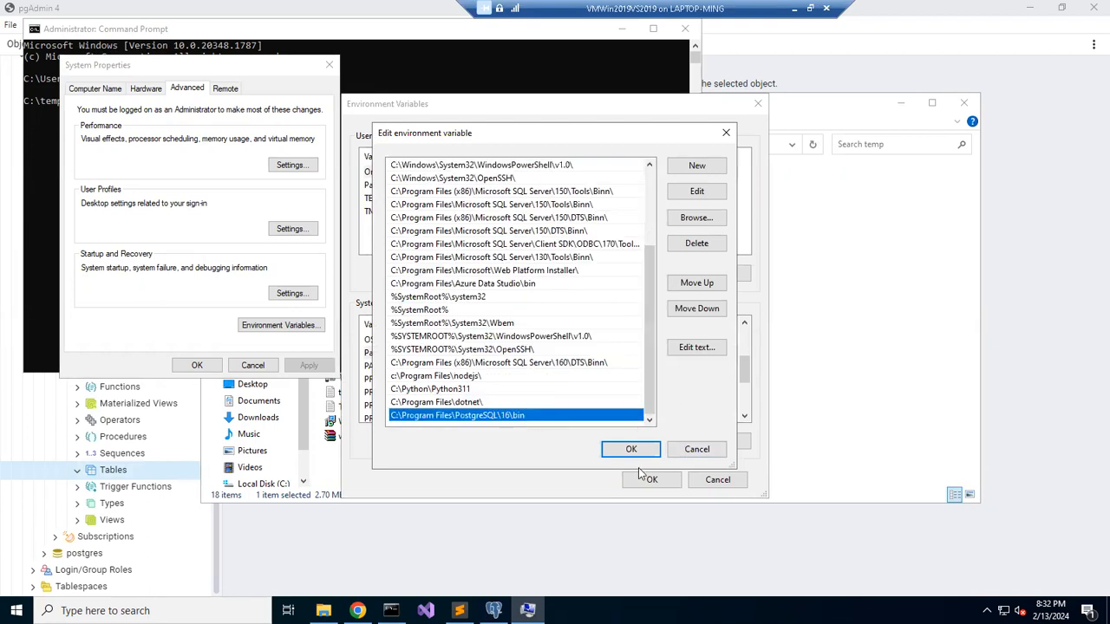
{"action": "left_click", "coordinate": [630, 449]}
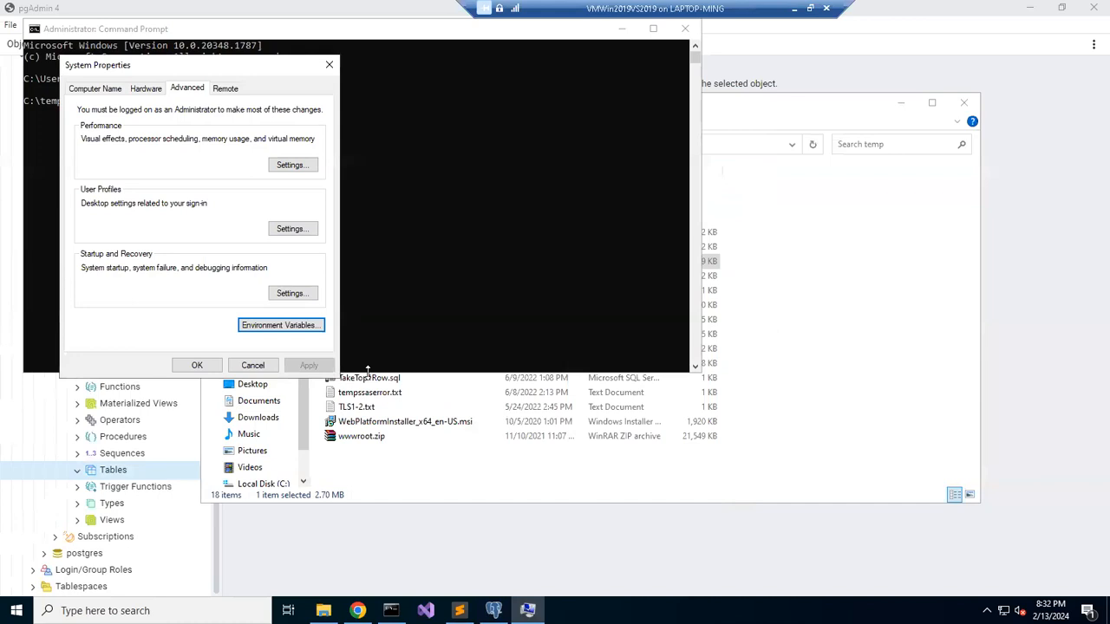